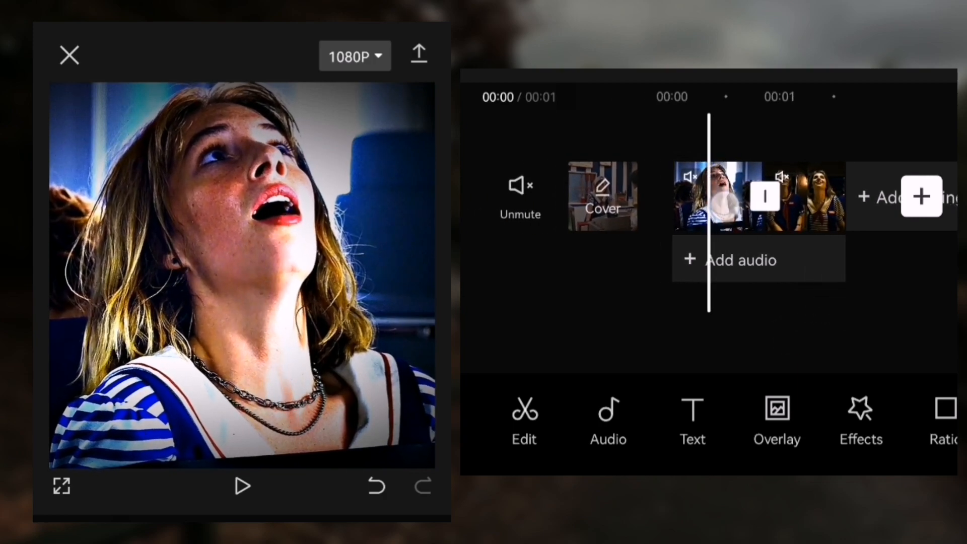
# Keyframe a zoom on the 0.8s clip and smooth it with an Ease curve.
pyautogui.click(717, 196)
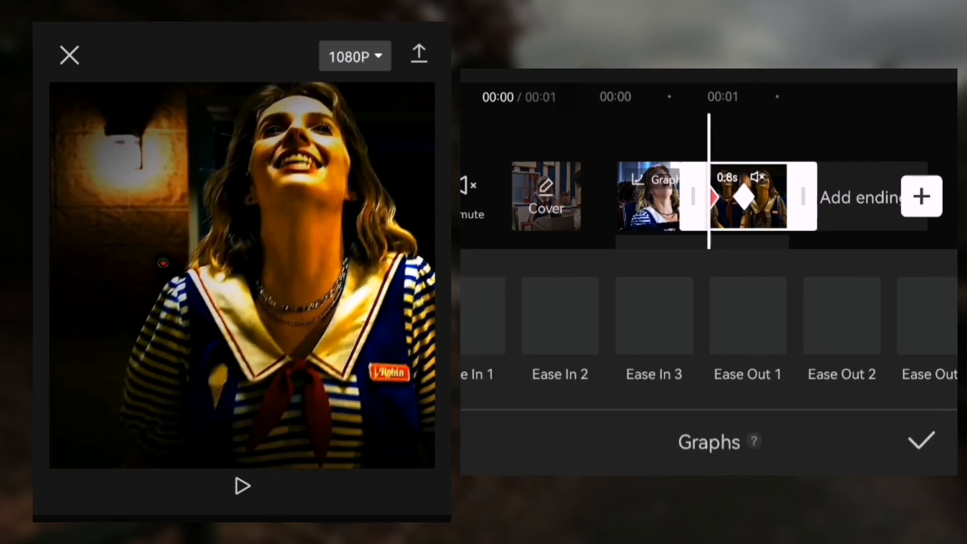
pyautogui.click(921, 439)
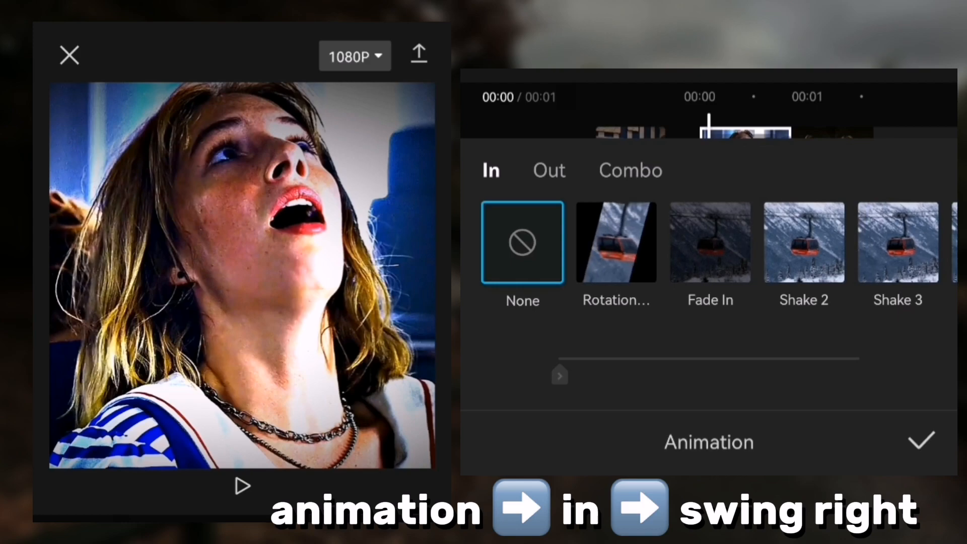
# Give the first clip a 0.2-second Swing Right entrance animation.
pyautogui.hscroll(3)
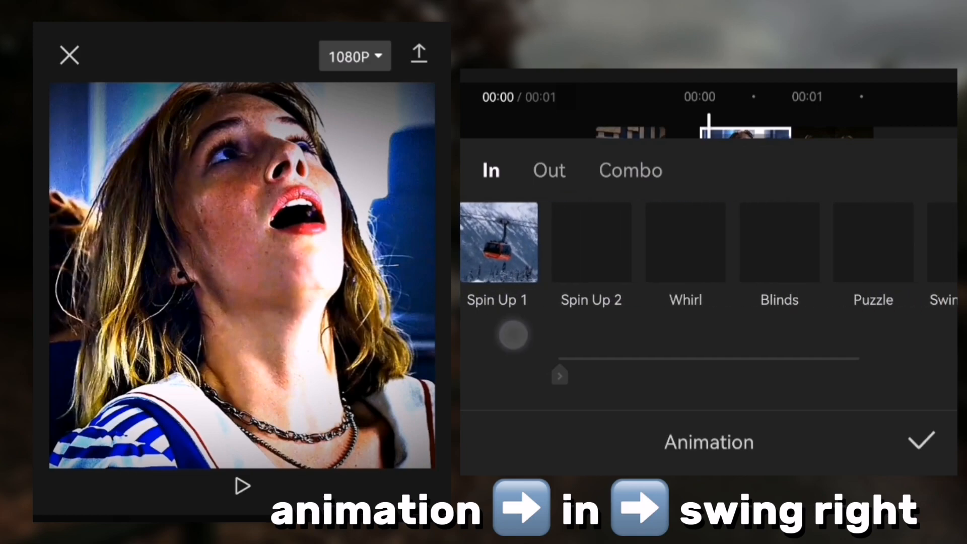
pyautogui.click(714, 242)
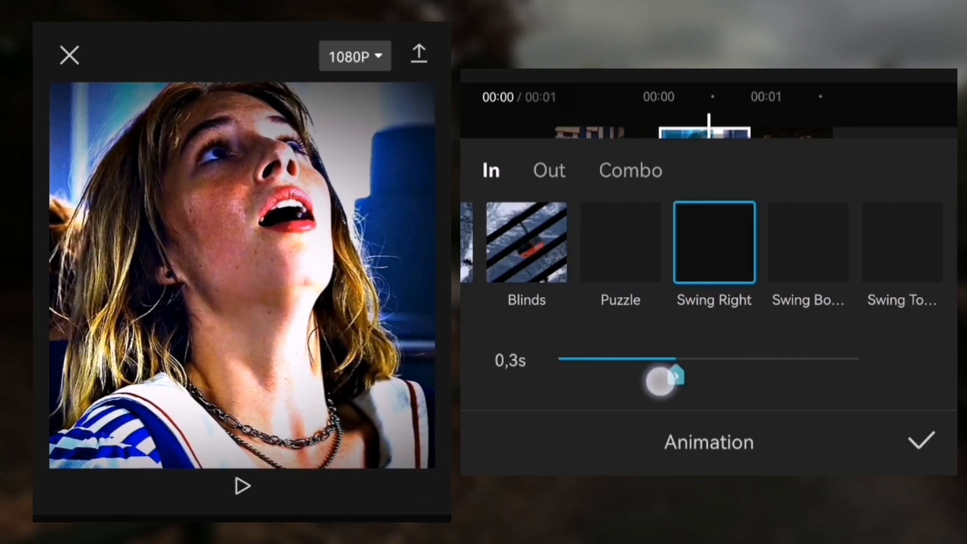
pyautogui.moveTo(666, 376); pyautogui.dragTo(611, 376)
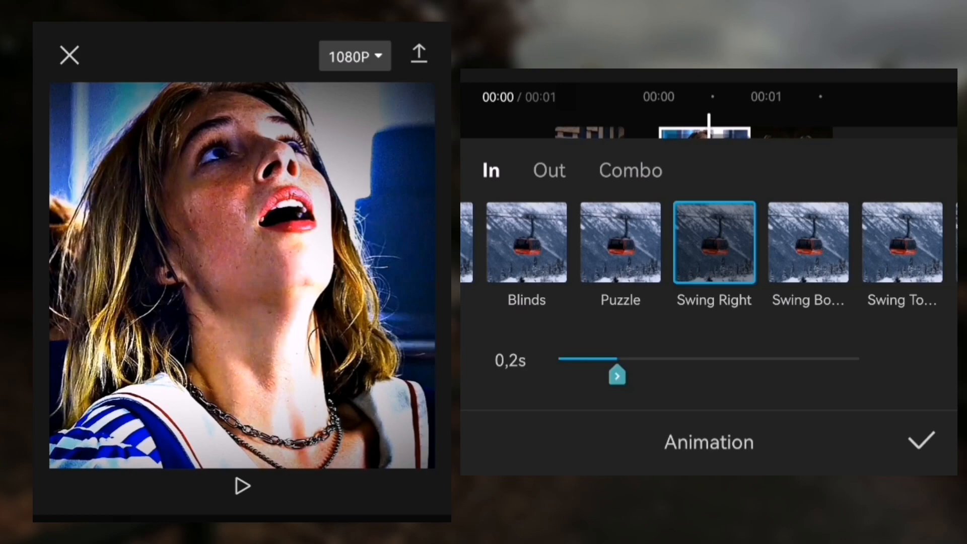
pyautogui.click(922, 440)
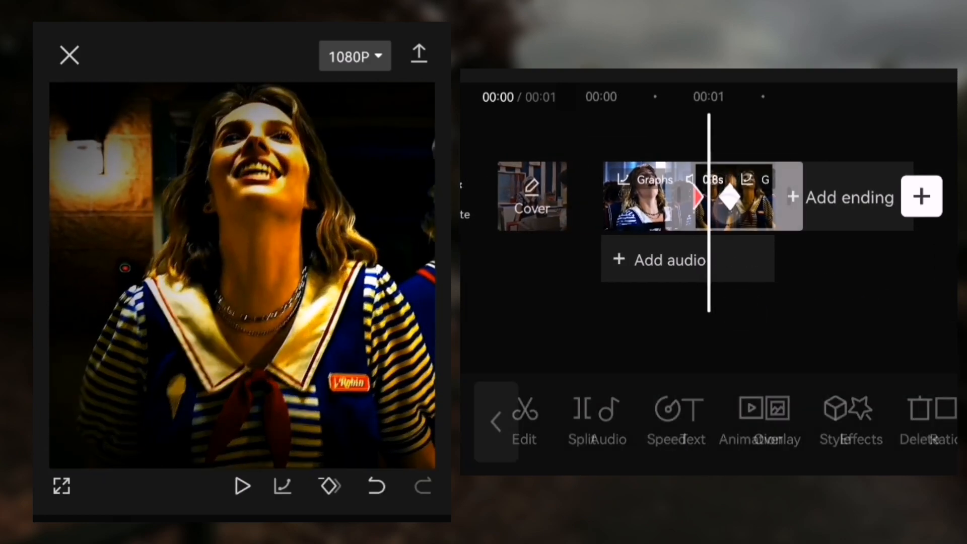
# Give the second clip a 0.2-second Swing Right entrance and preview the animations.
pyautogui.click(762, 423)
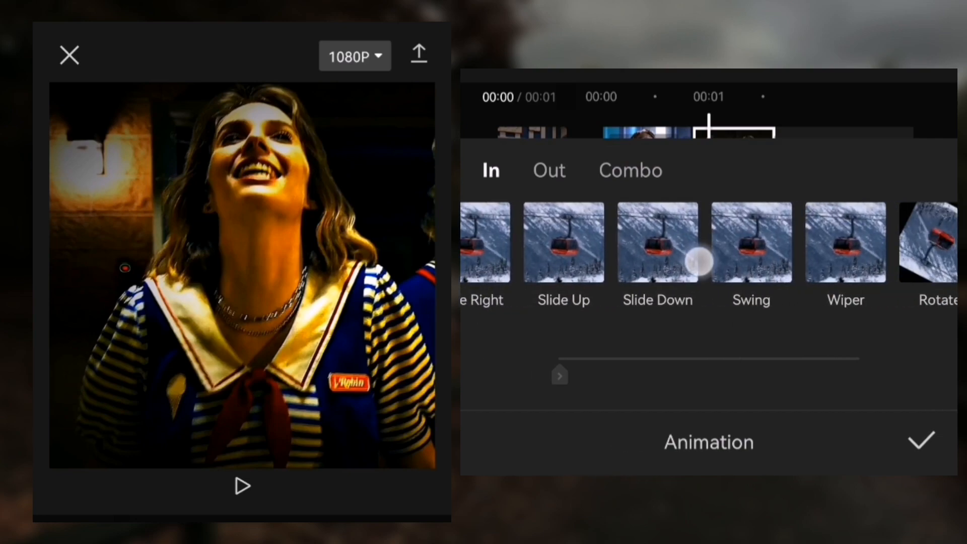
pyautogui.click(714, 242)
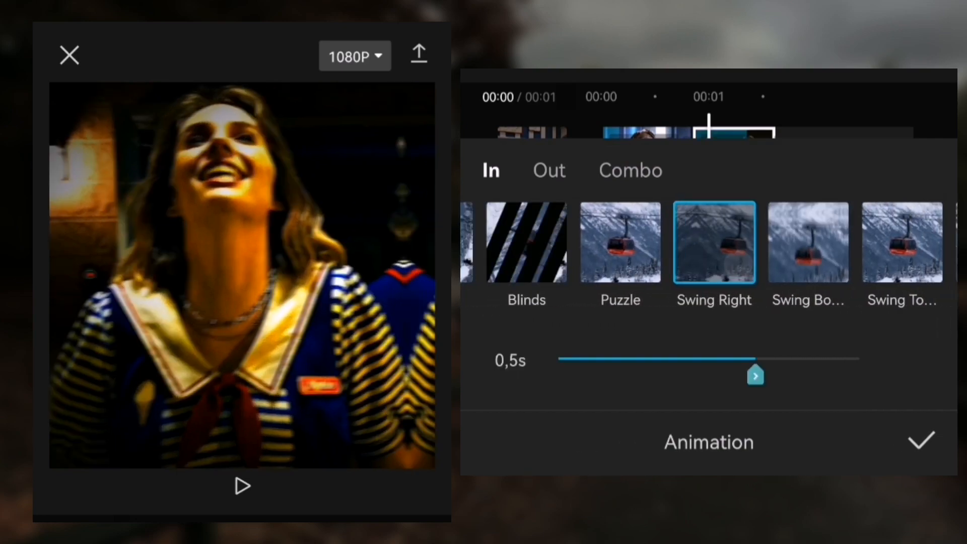
pyautogui.moveTo(756, 375); pyautogui.dragTo(604, 375)
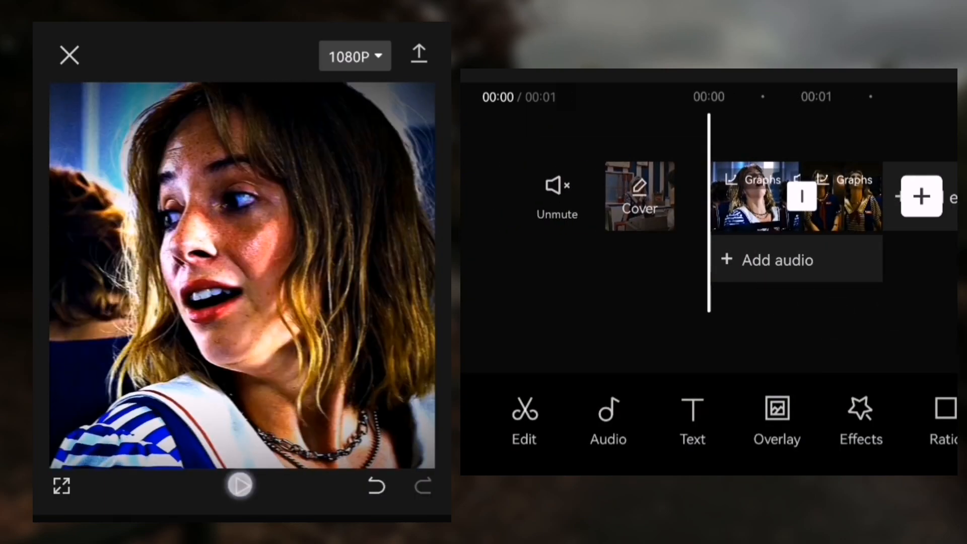
pyautogui.click(240, 485)
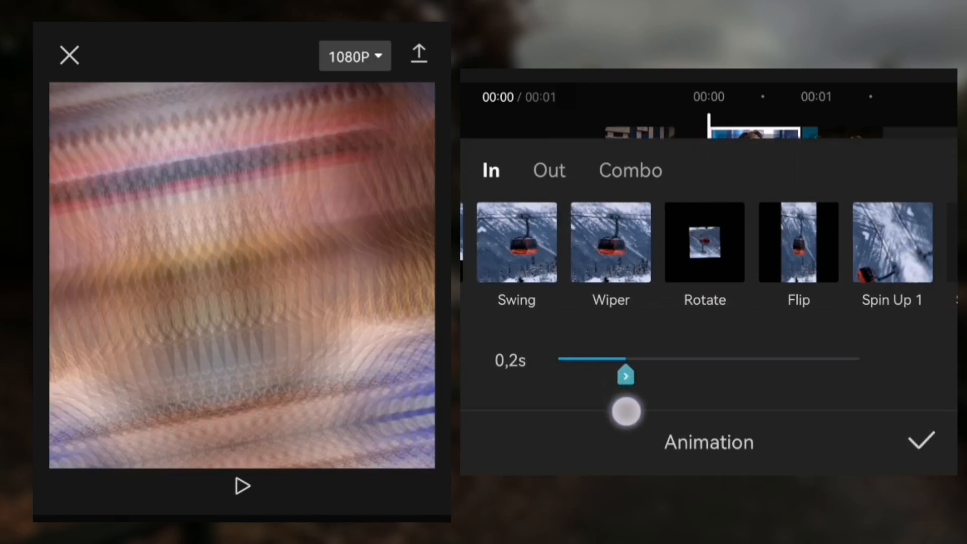
pyautogui.click(921, 439)
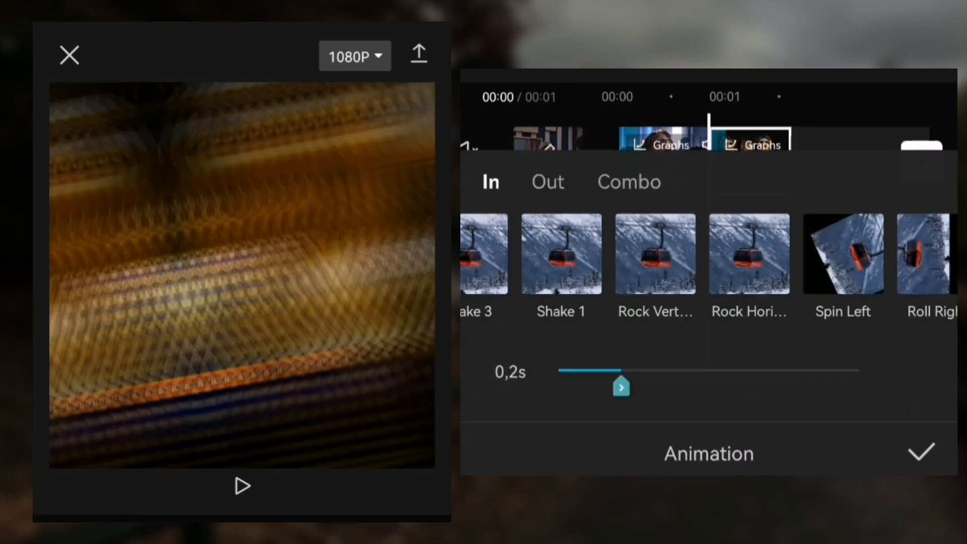
pyautogui.click(922, 453)
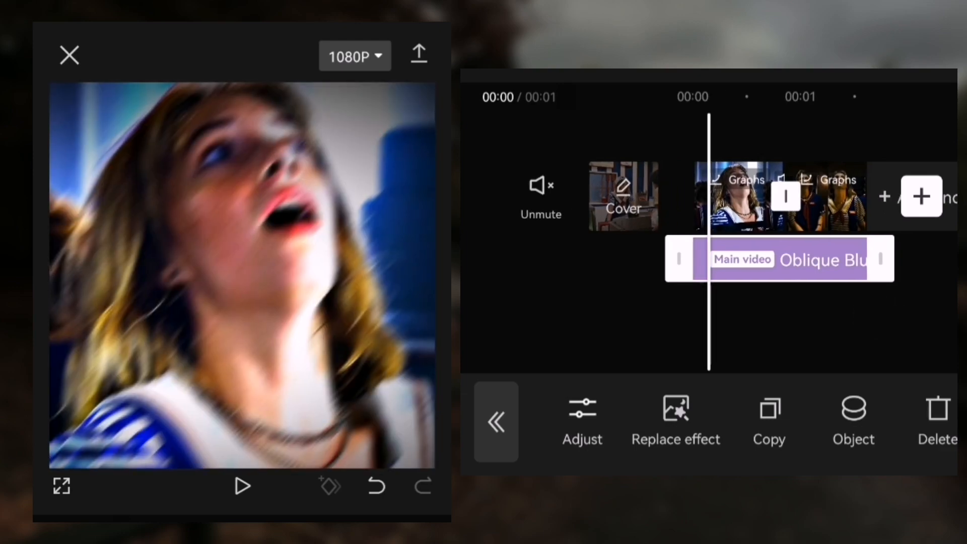
# Set the Oblique Blur rotation to 44 and apply it to all videos.
pyautogui.click(581, 421)
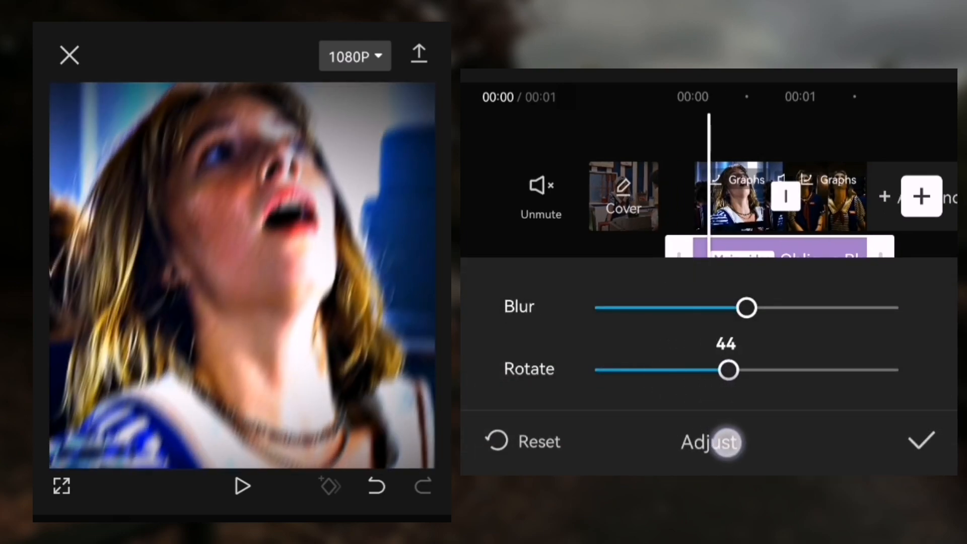
pyautogui.moveTo(730, 370); pyautogui.dragTo(897, 370)
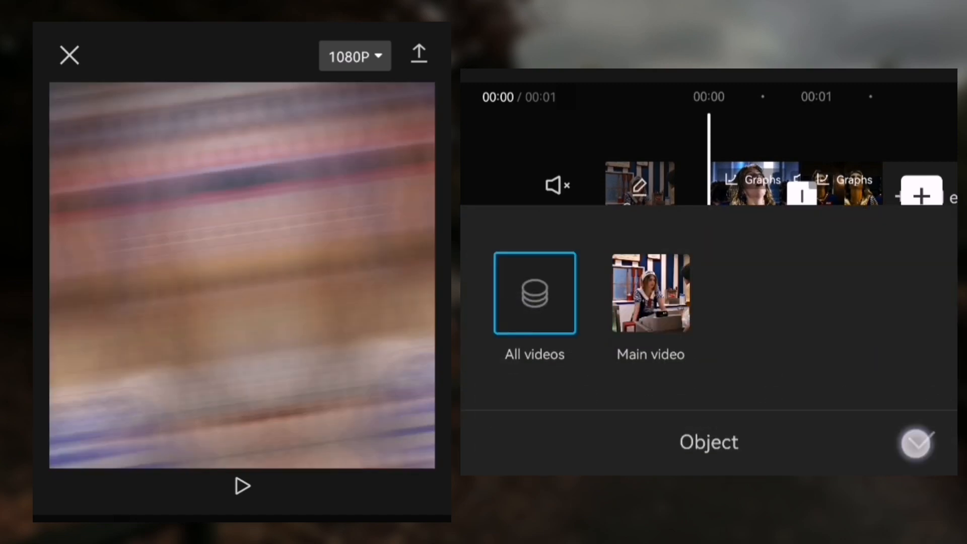
pyautogui.click(916, 442)
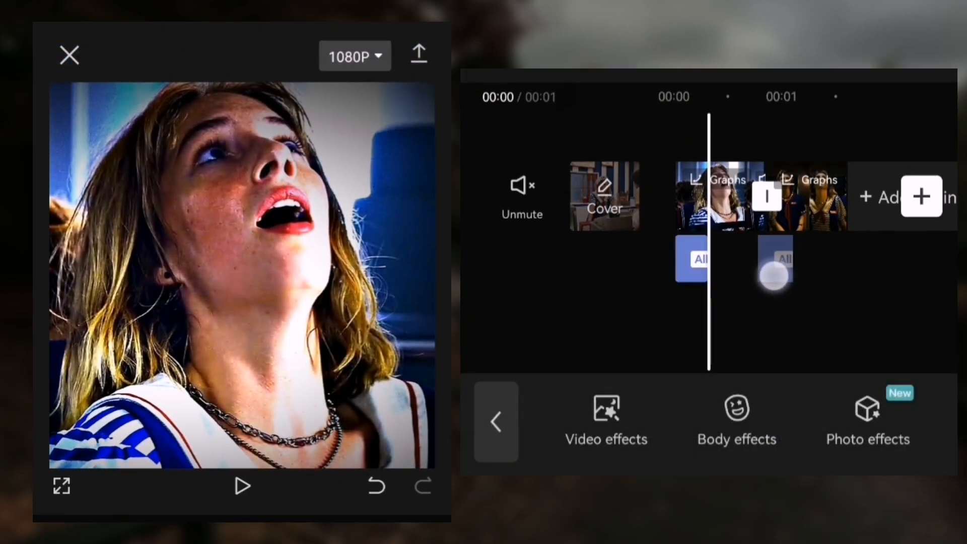
# Play back the blurred clip openings and return to the main toolbar.
pyautogui.click(241, 487)
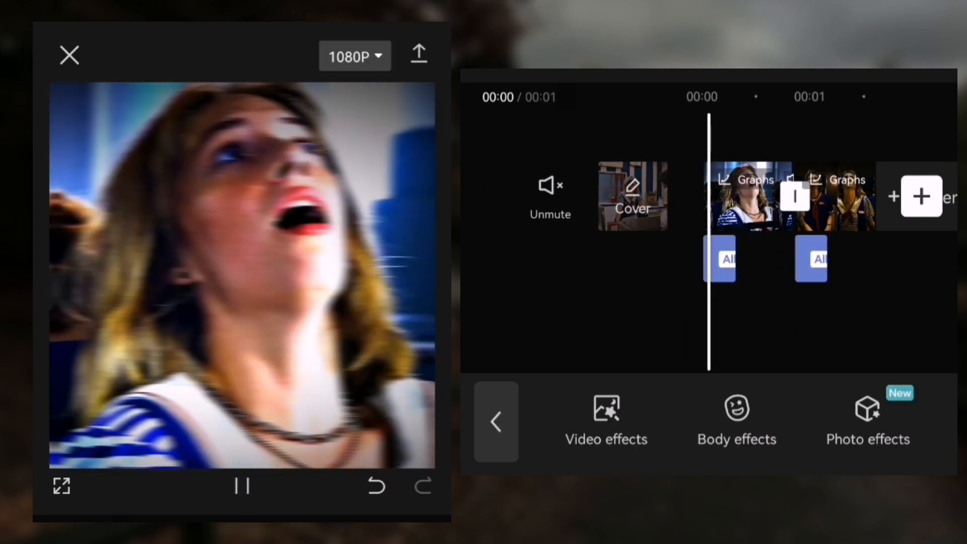
pyautogui.click(241, 487)
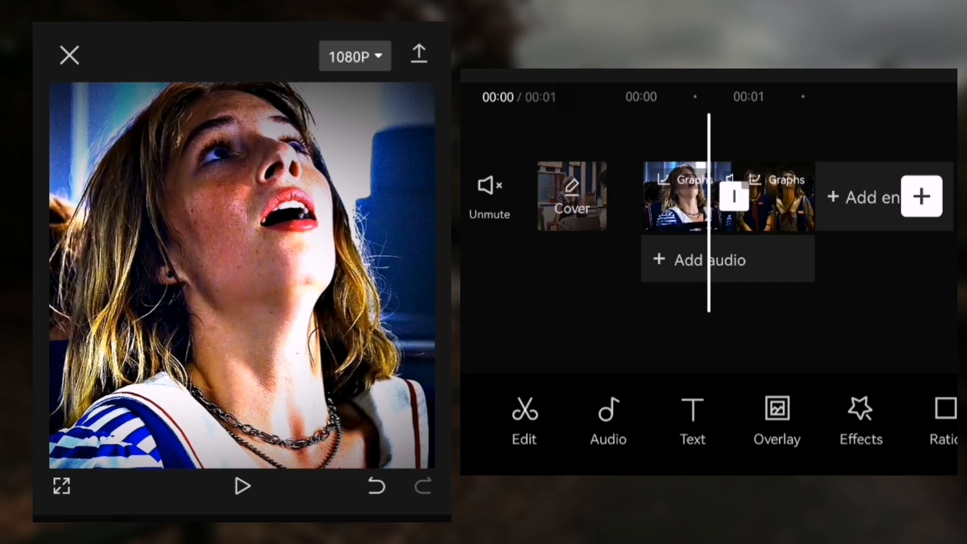
# Export the finished edit at 1080p resolution.
pyautogui.click(355, 56)
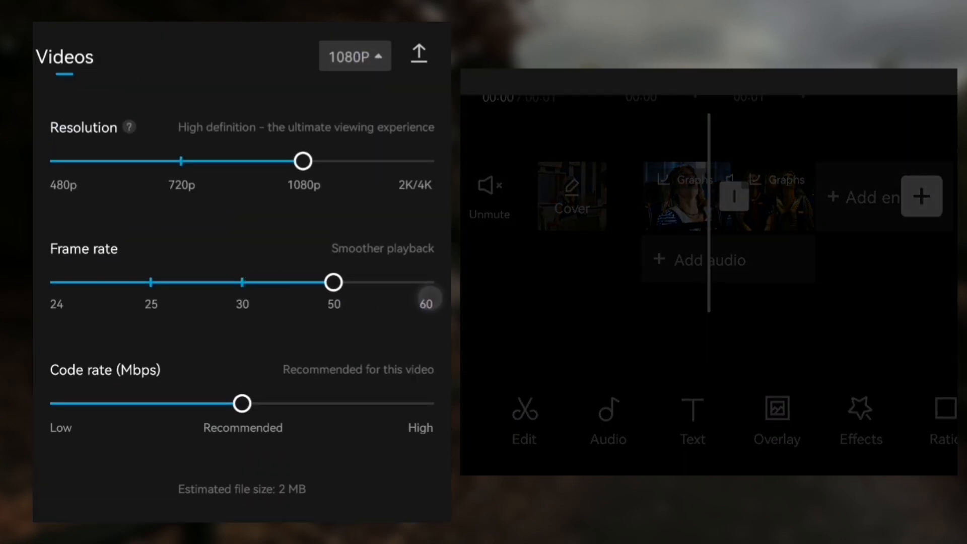
pyautogui.click(418, 55)
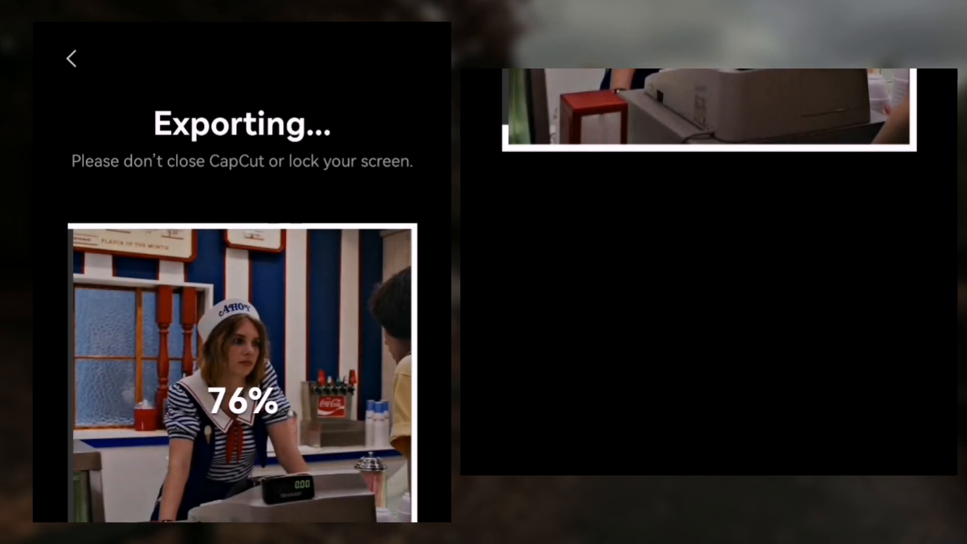